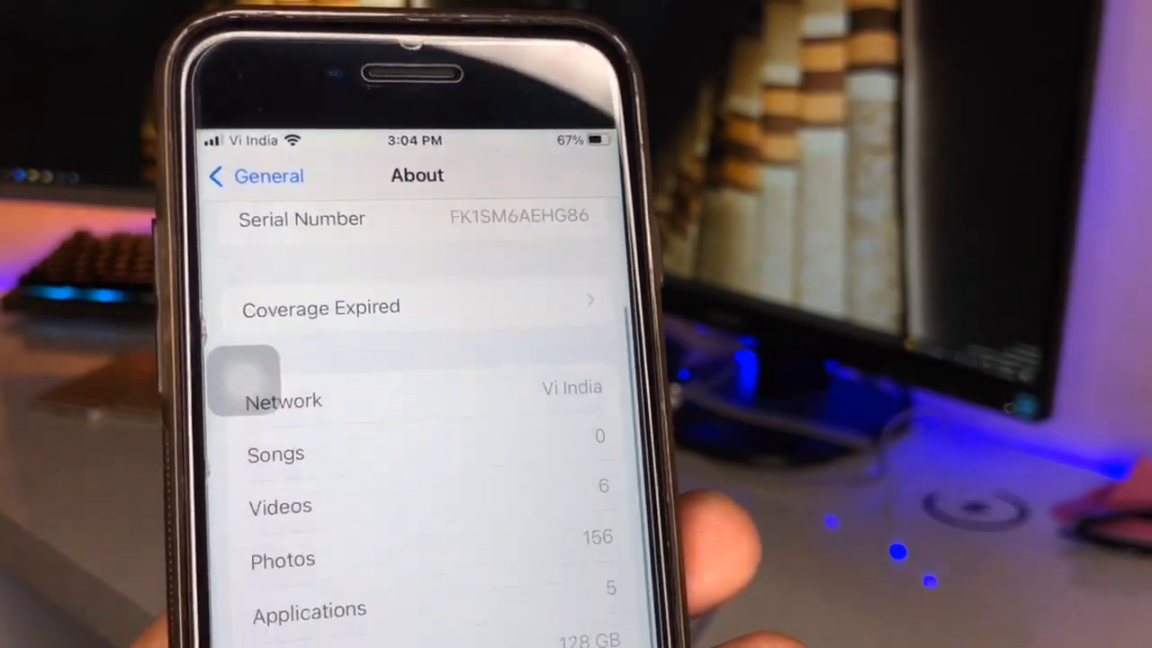
# Scroll through the About page to view network, media counts and capacity details.
pyautogui.scroll(3)
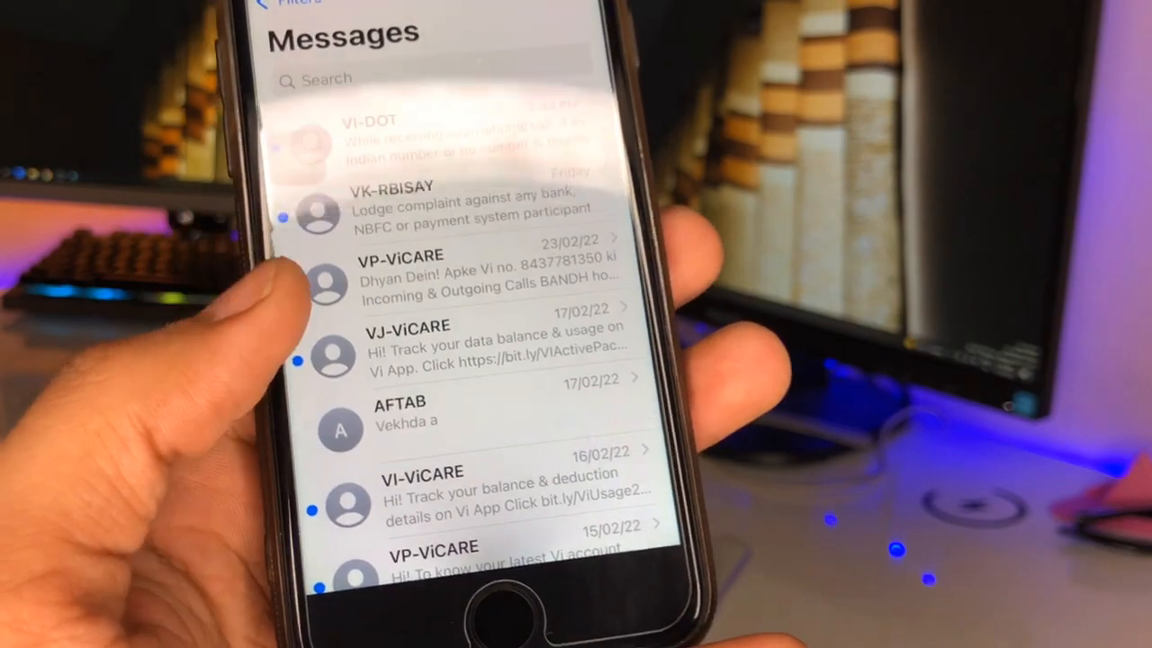
# Swipe left on an old conversation in Messages to reveal its Delete option.
pyautogui.moveTo(540, 423); pyautogui.dragTo(315, 427)
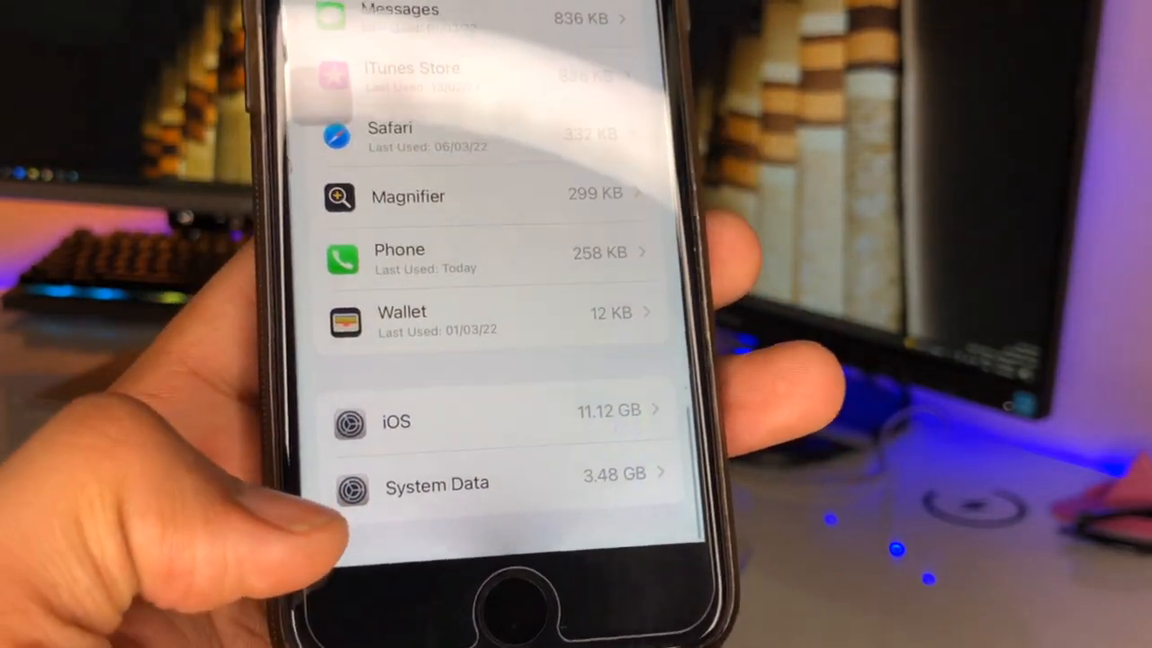
# Scroll to the bottom of iPhone Storage to see System Data now at 2.98 GB.
pyautogui.scroll(-3)
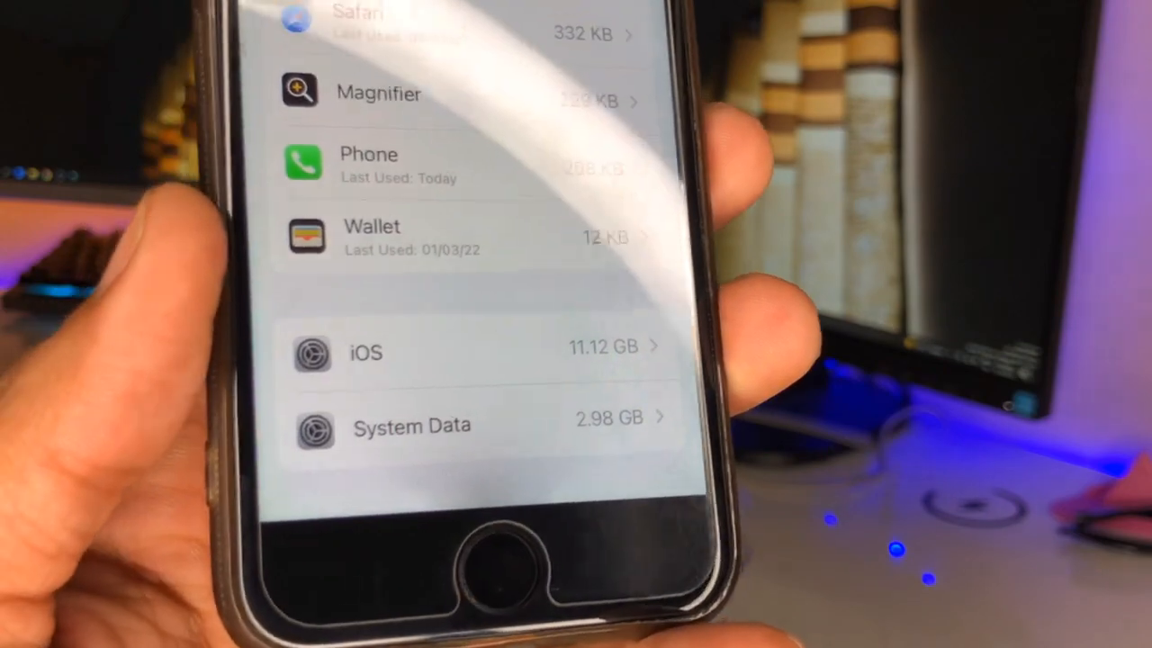